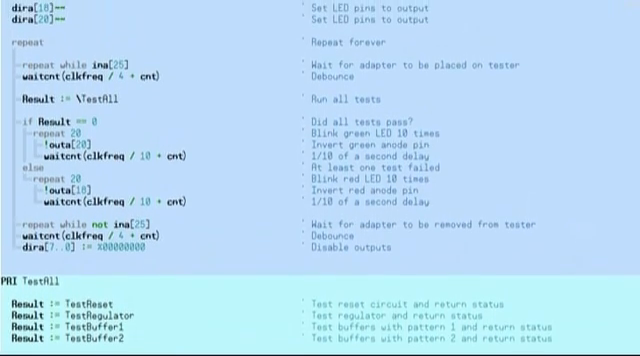
scroll("down", 3)
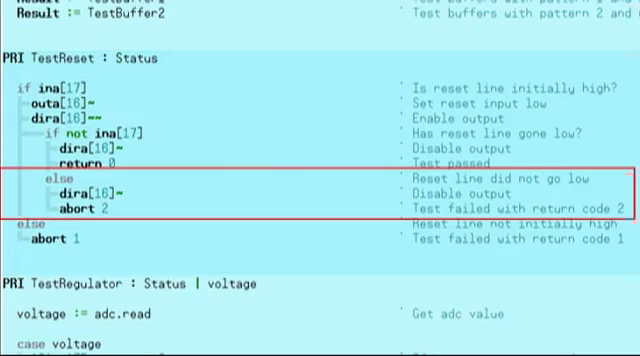
scroll("down", 3)
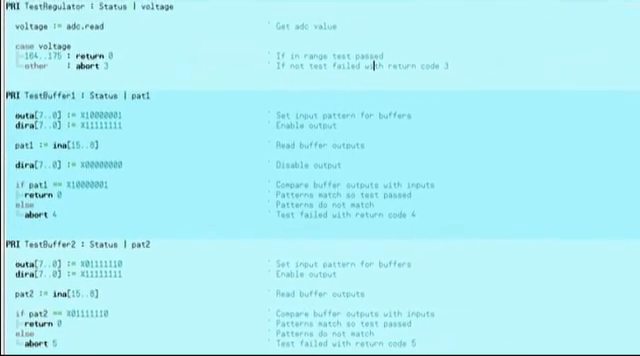
scroll("down", 3)
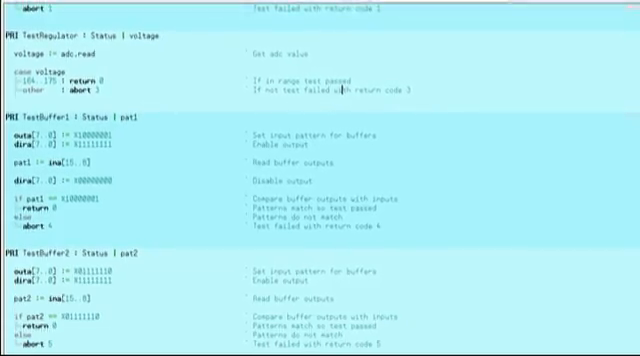